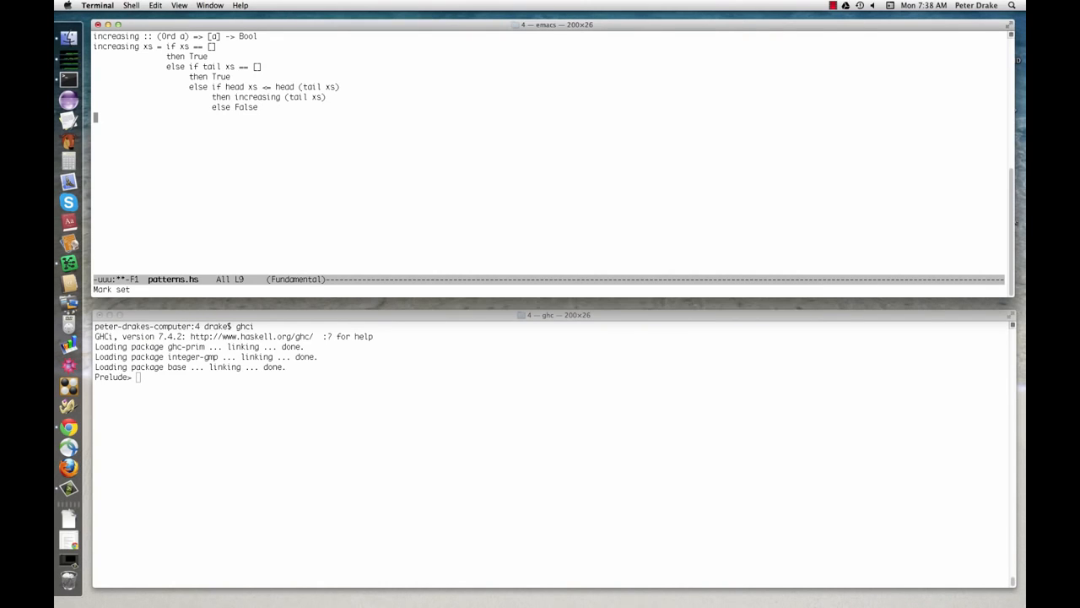
Remove the nested if-then-else body of increasing in patterns.hs
key("ctrl+x ctrl+s")
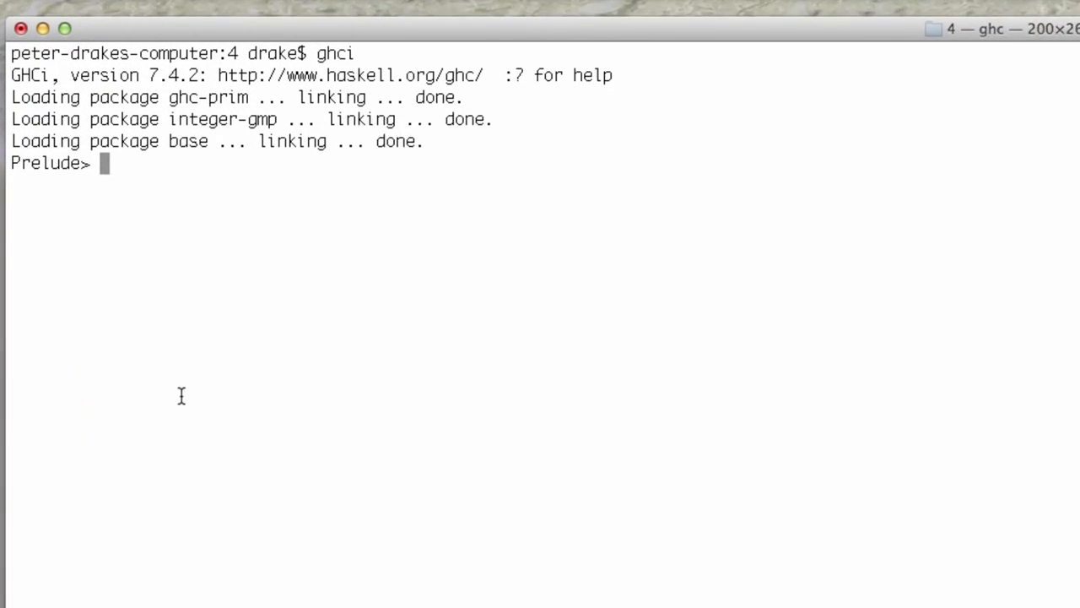
Load patterns.hs into GHCi with :l patterns
type(":l patt")
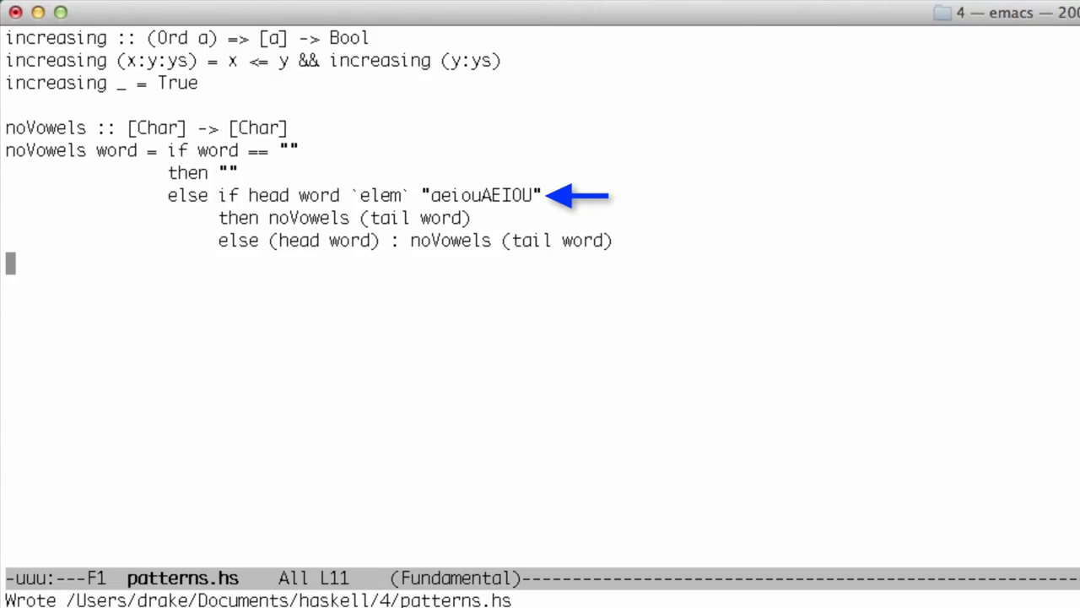
mouse_move(506, 218)
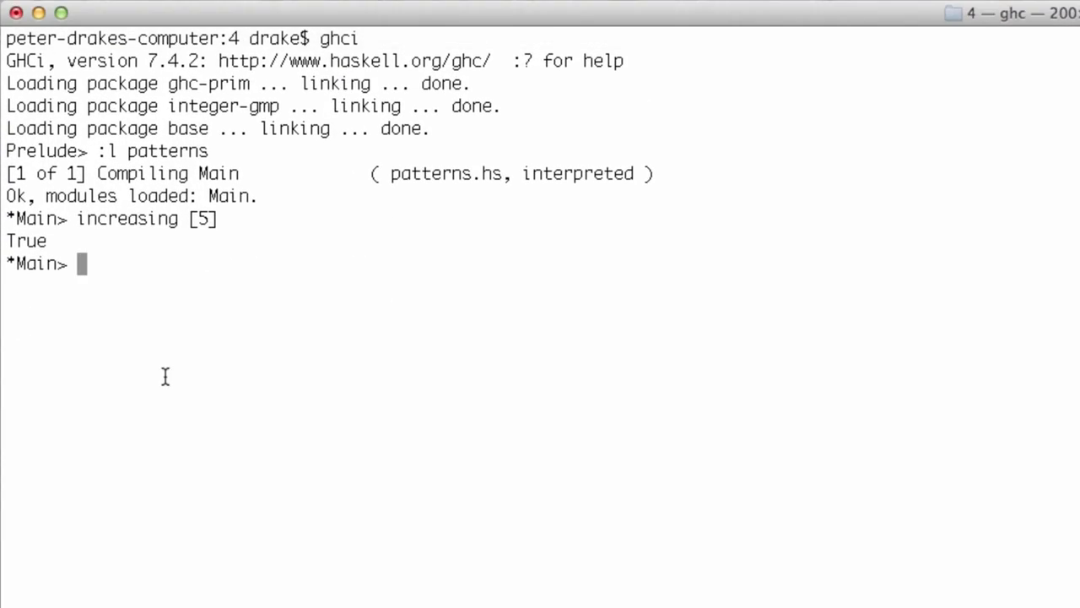
Reload patterns and run noVowels on "The quick brown fox jumps over the lazy dog."
type(":l patterns")
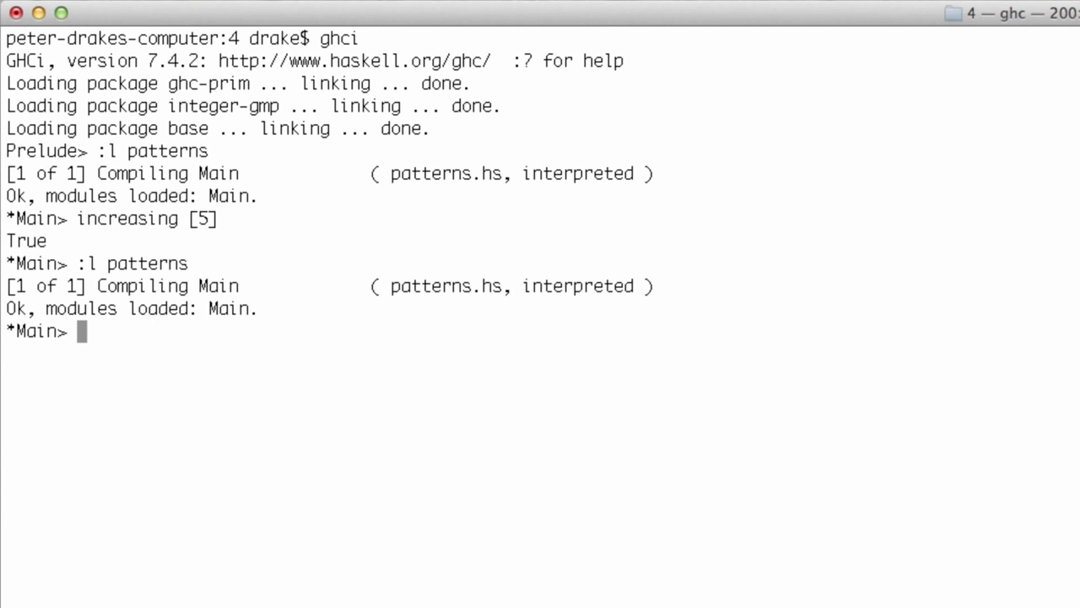
type("noVowels")
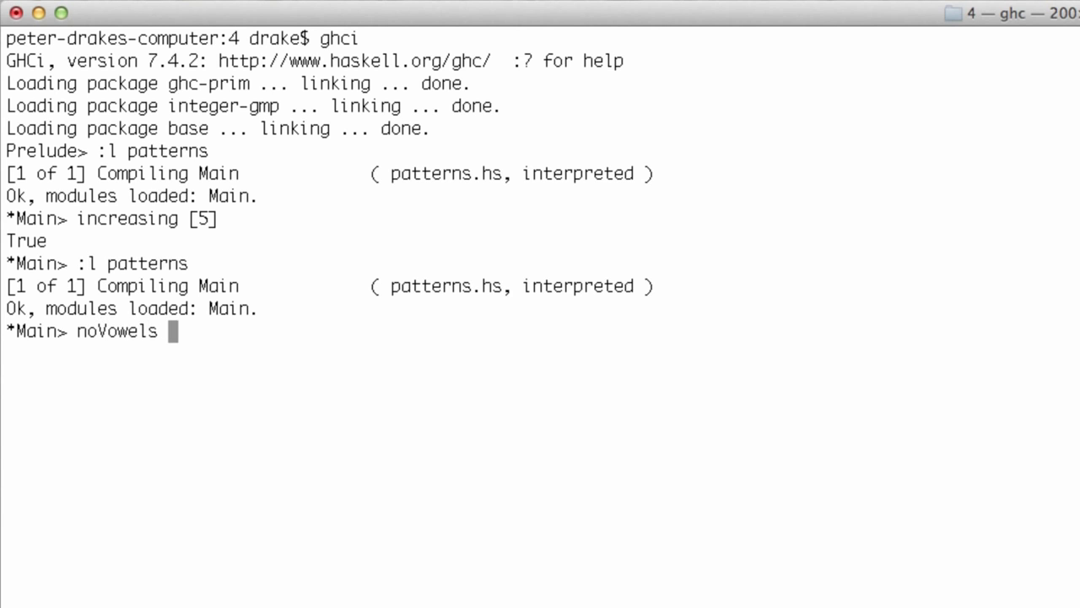
type("\"The quick brown fox jumps over the lax")
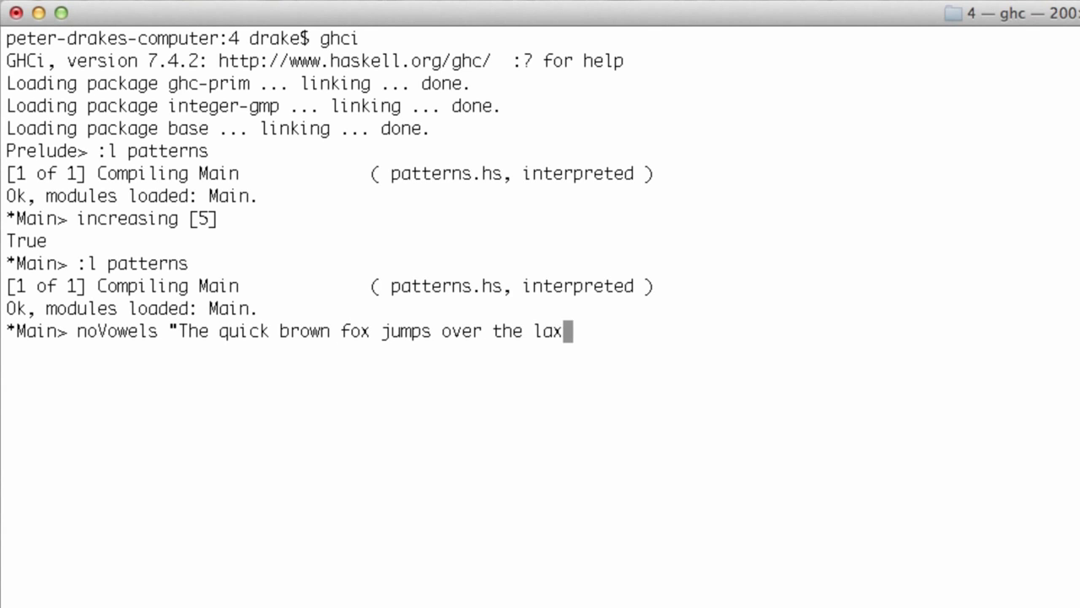
type("zy dog.\"")
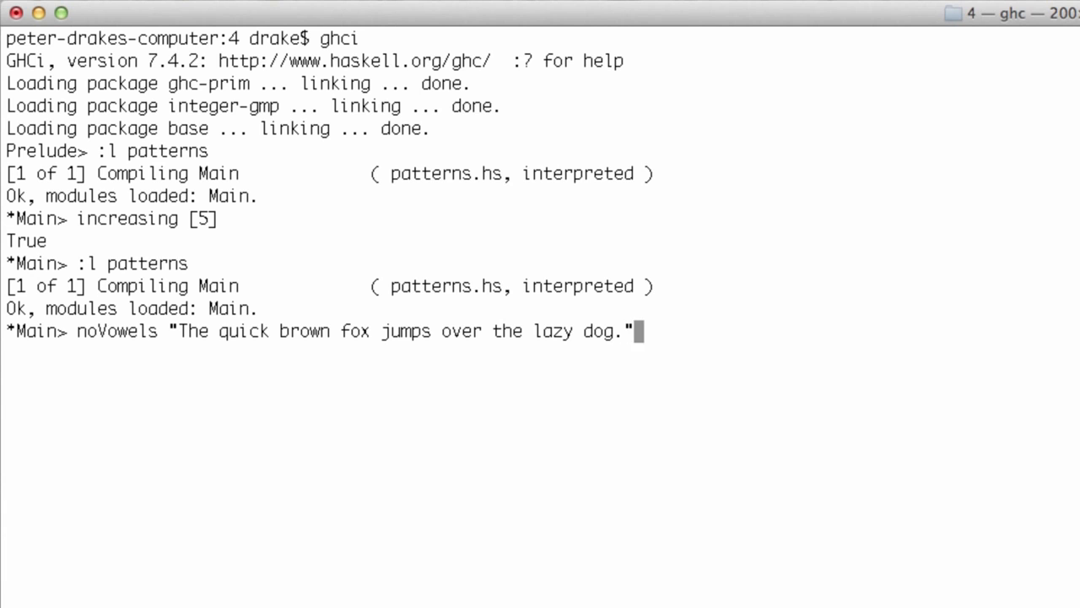
key("Return")
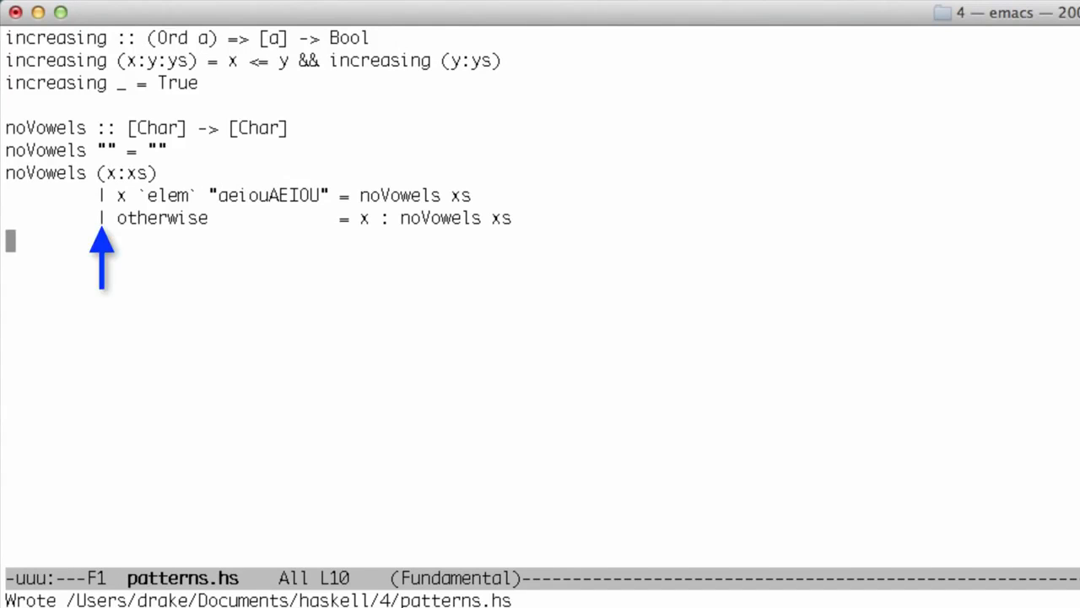
mouse_move(343, 270)
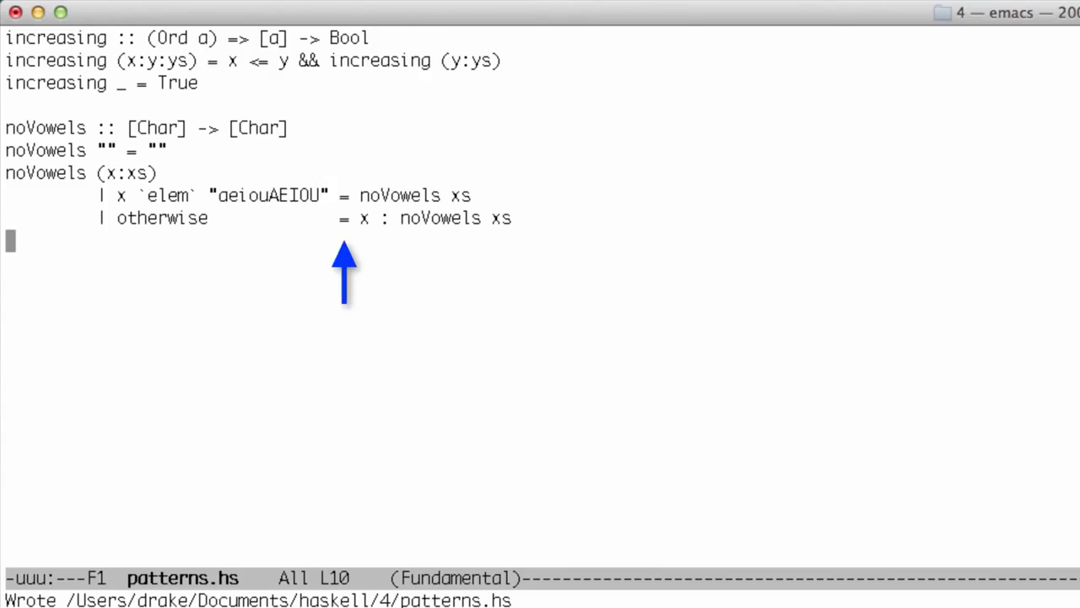
mouse_move(414, 270)
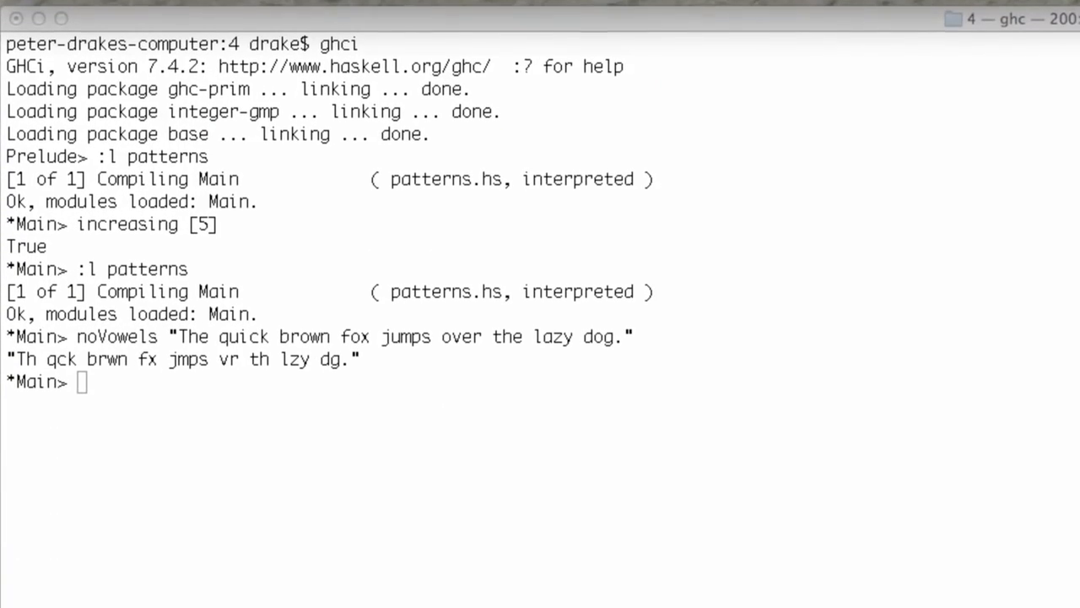
Reload patterns.hs at the *Main> prompt with :l patterns
type(":")
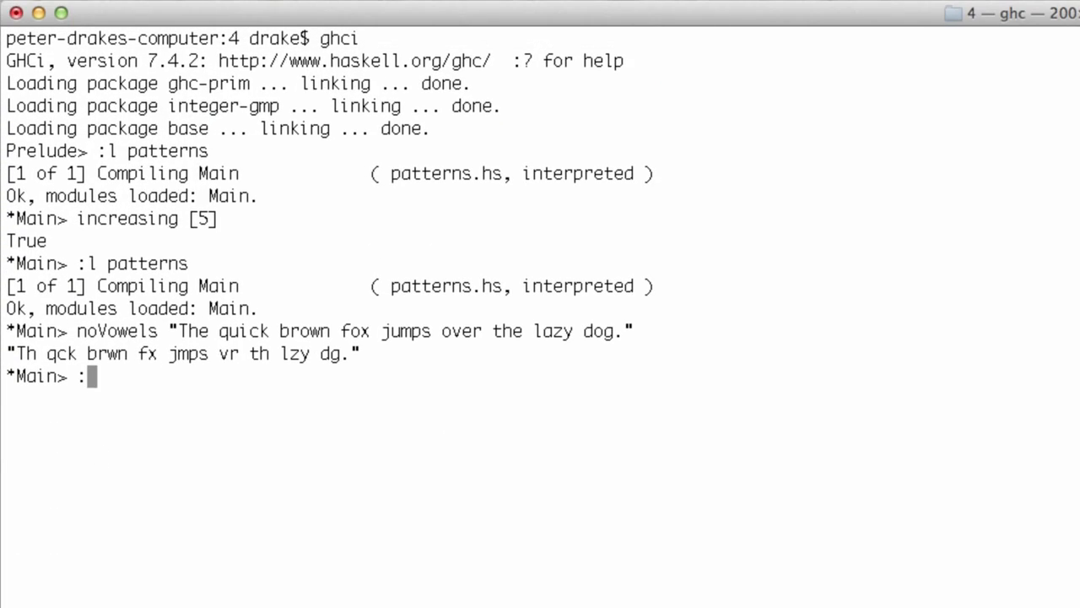
type("l patterns")
type("watch 7")
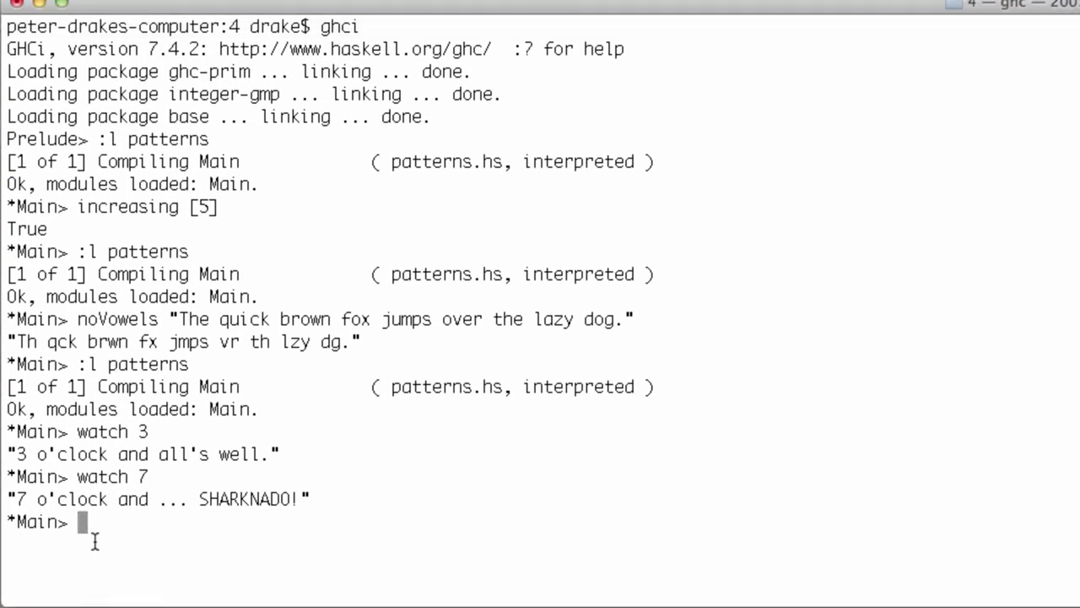
Reload patterns and enter gravity 6371 at the GHCi prompt
type(":l patterns")
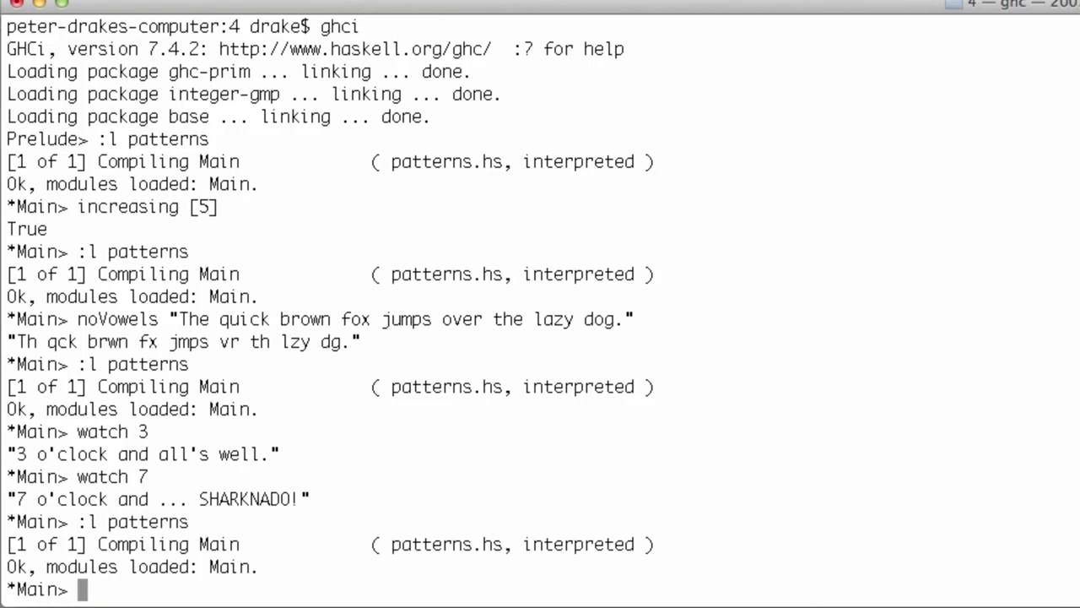
type("gravity")
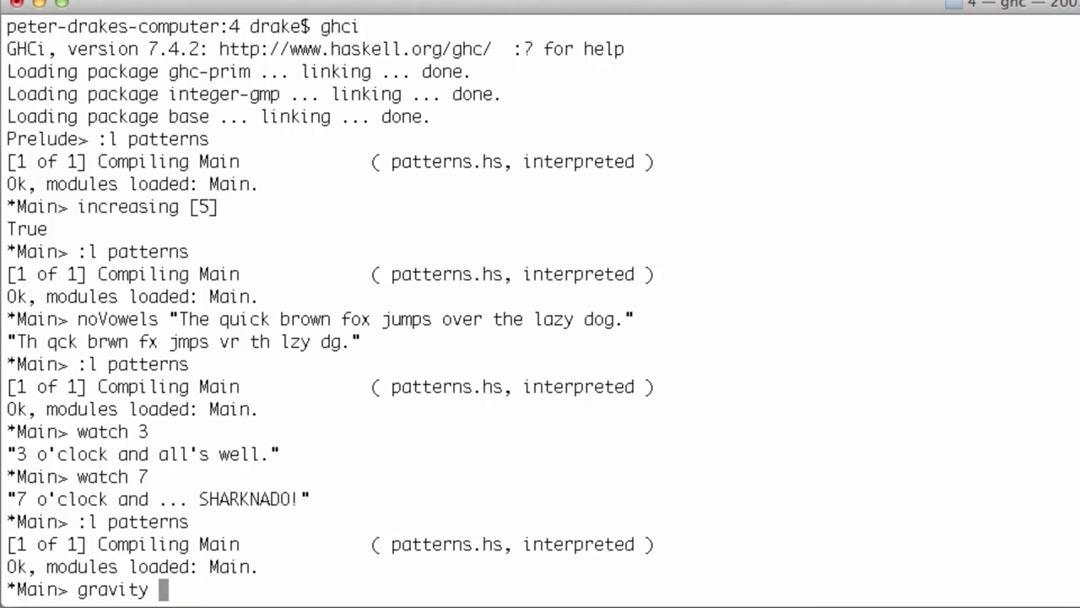
type("6371")
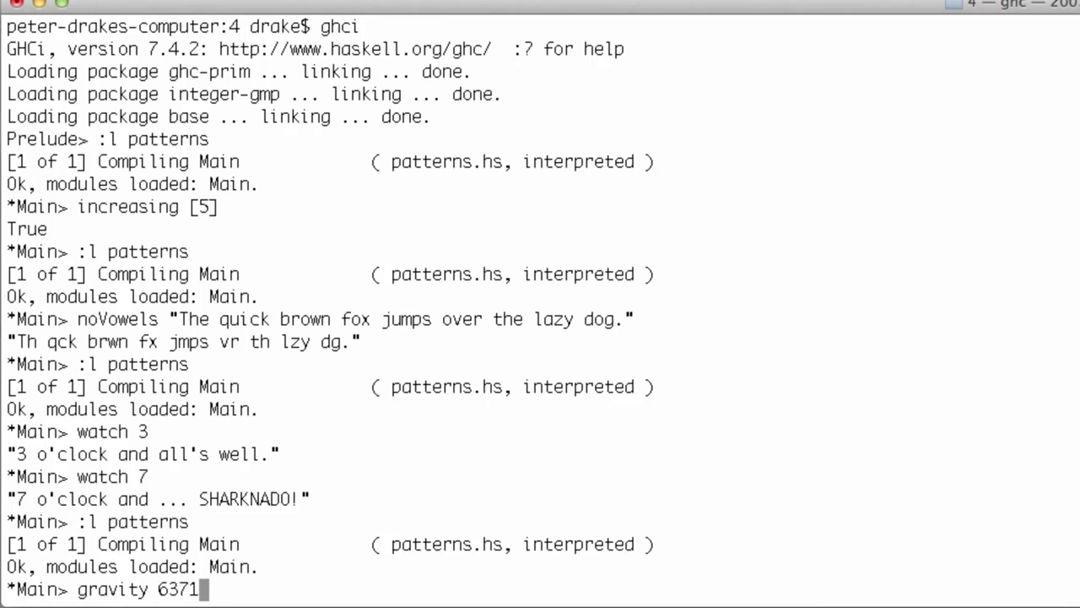